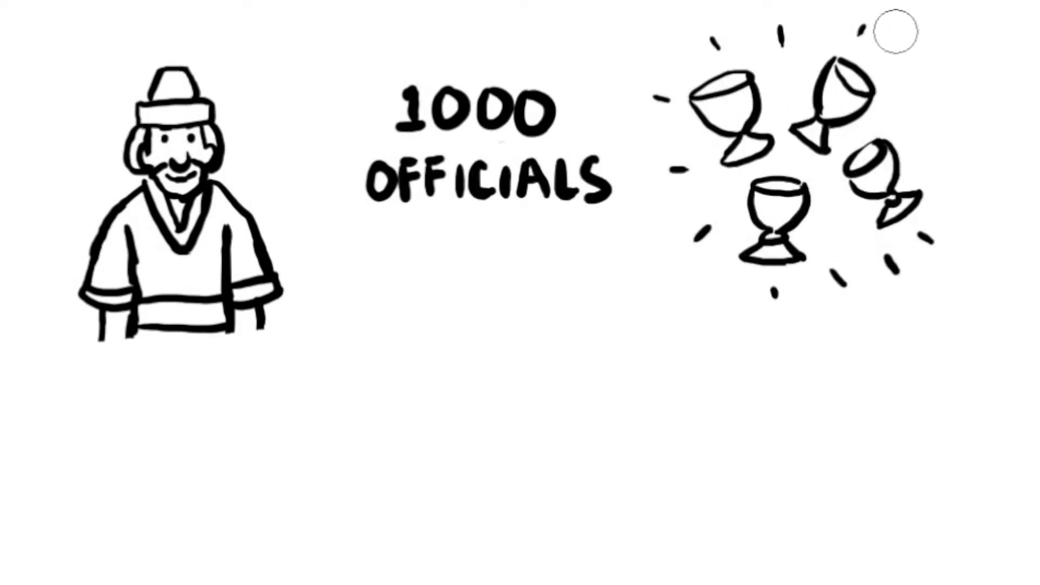
pyautogui.moveTo(955, 195)
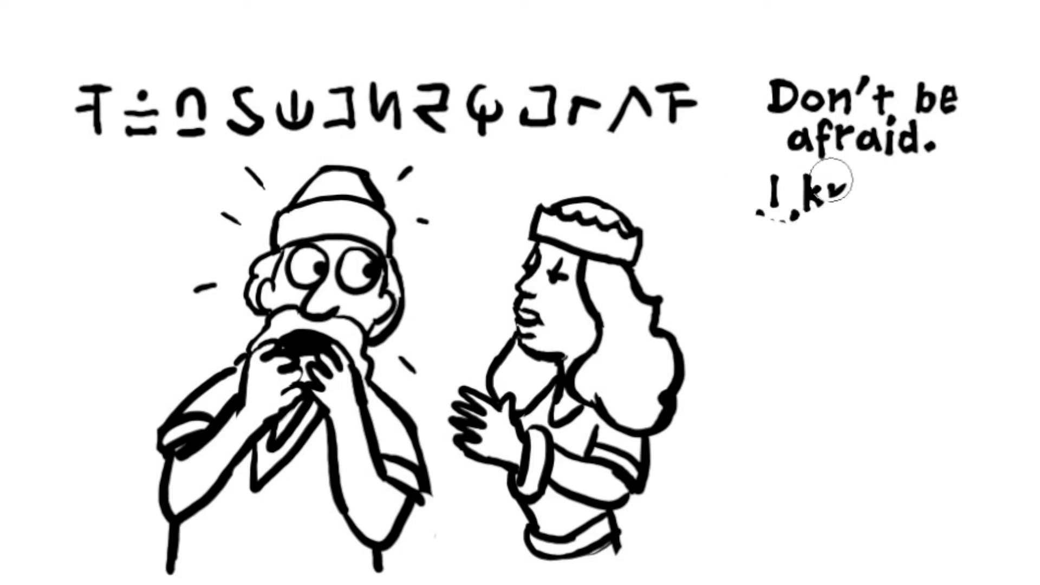
# Step: Add caption lines 'I know a Spiritual man. He interprets dreams. His name is Daniel.'
pyautogui.write('I know a Spiritual man.')
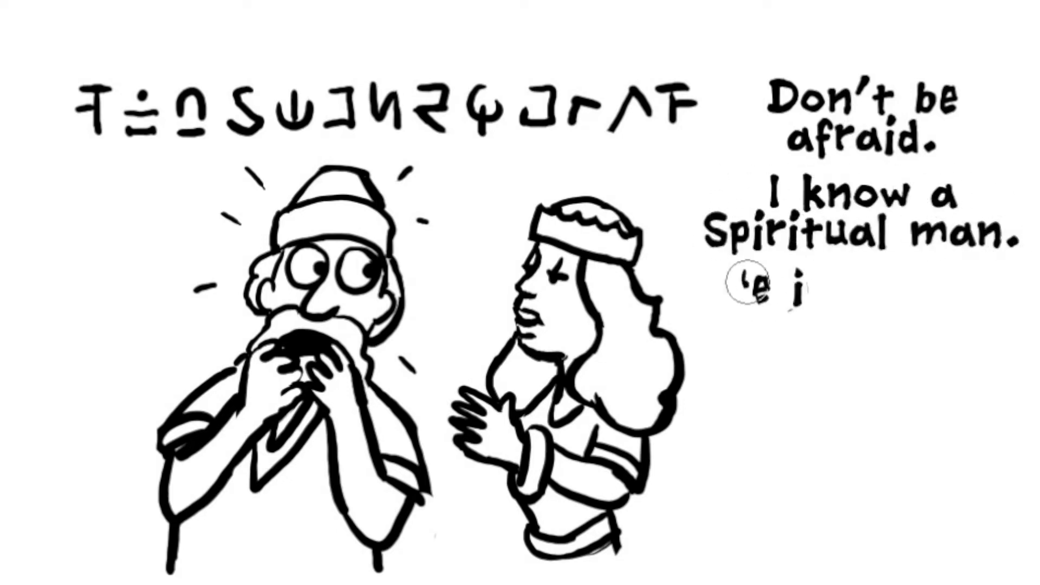
pyautogui.write('He interprets dreams.')
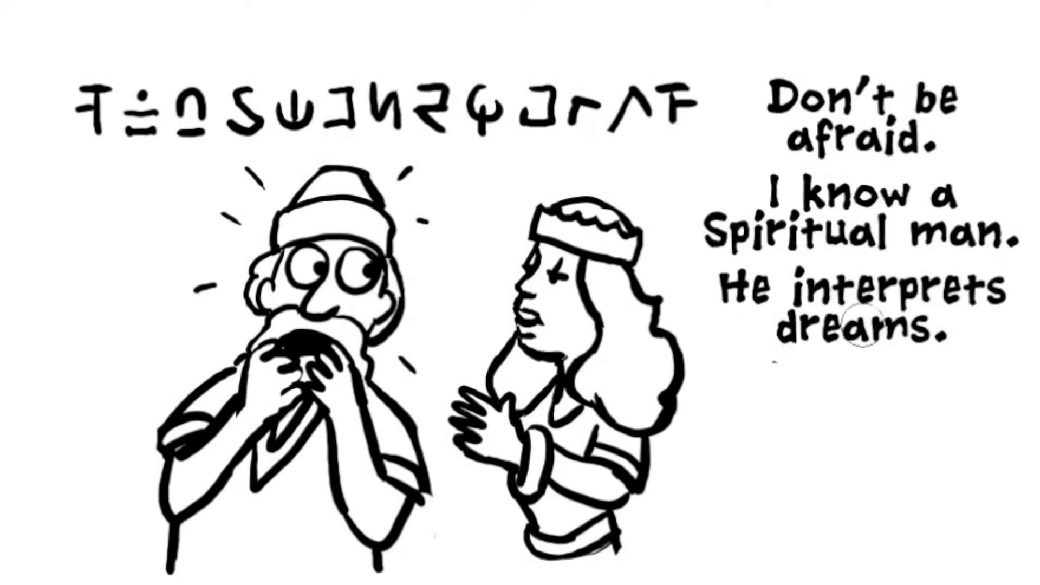
pyautogui.write('His name is Daniel.')
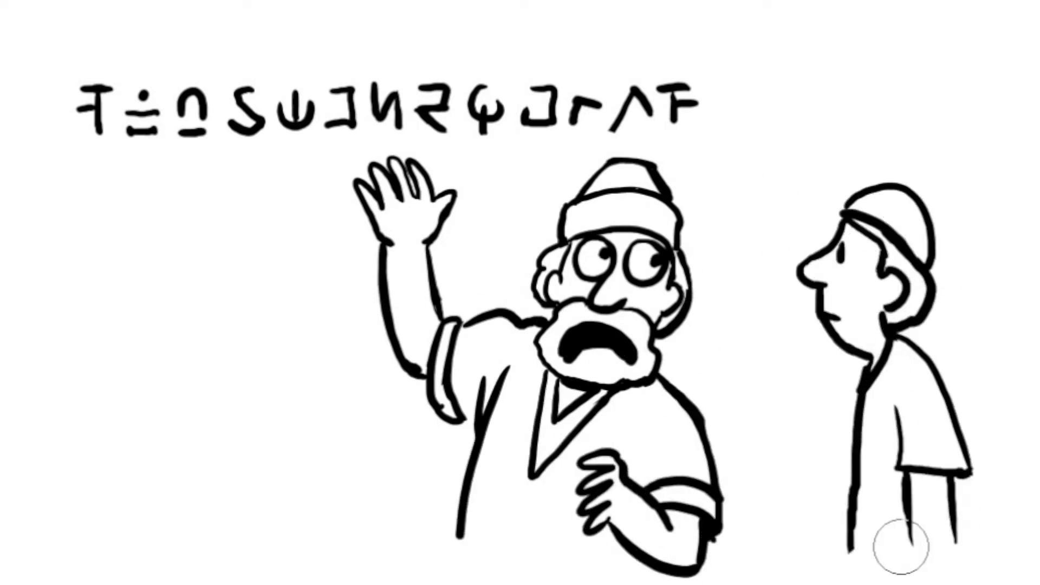
# Step: Begin a caption reading 'I'll make yo' beside the king and young man
pyautogui.write("I'll make yo")
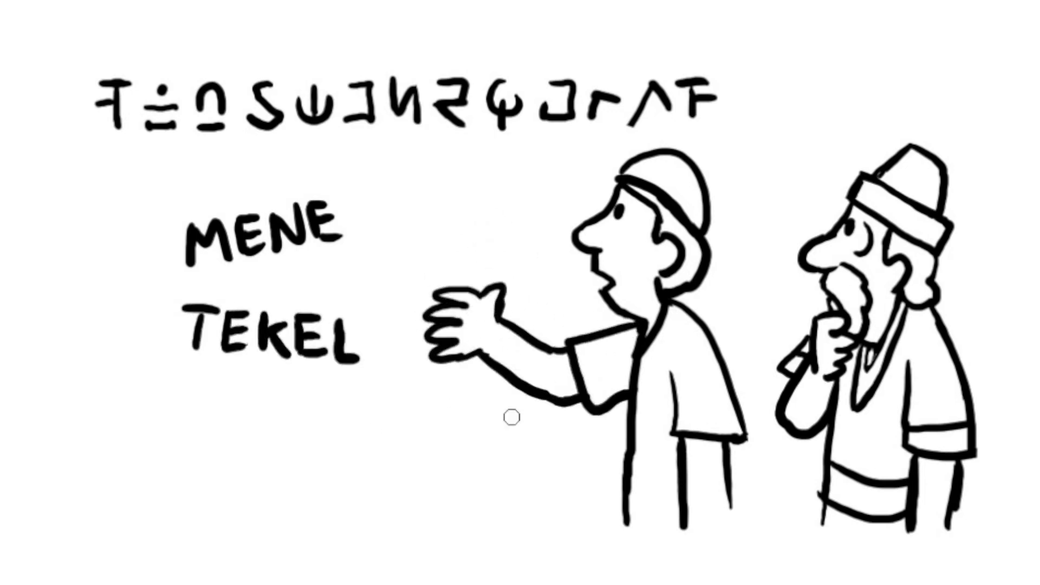
# Step: Letter the word 'PERE' beneath the wall writing
pyautogui.write('PERE')
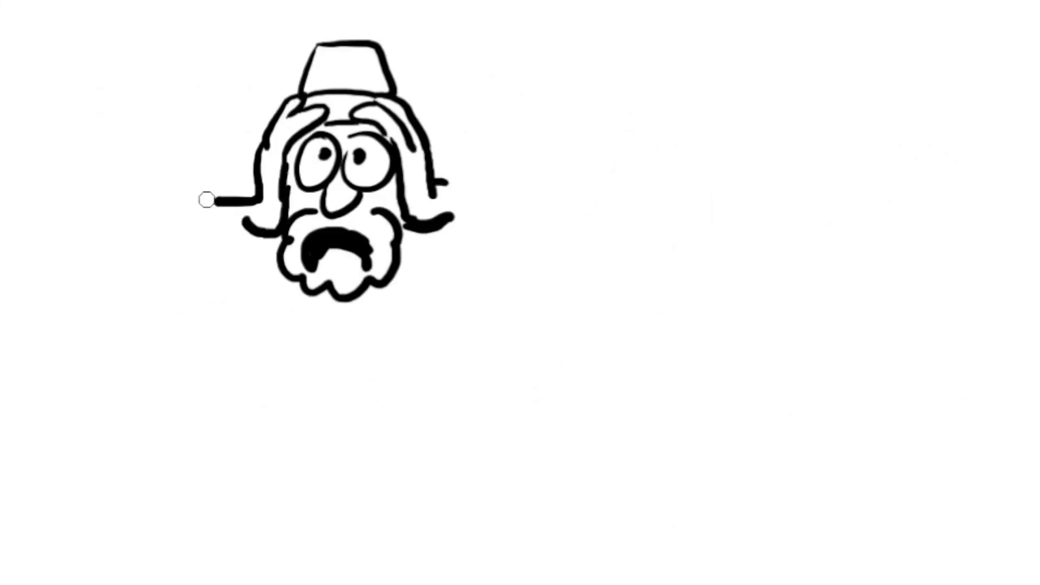
# Step: Sketch the king's arm beside his frightened face and begin a caption 'Bi'
pyautogui.moveTo(206, 199); pyautogui.dragTo(325, 305)
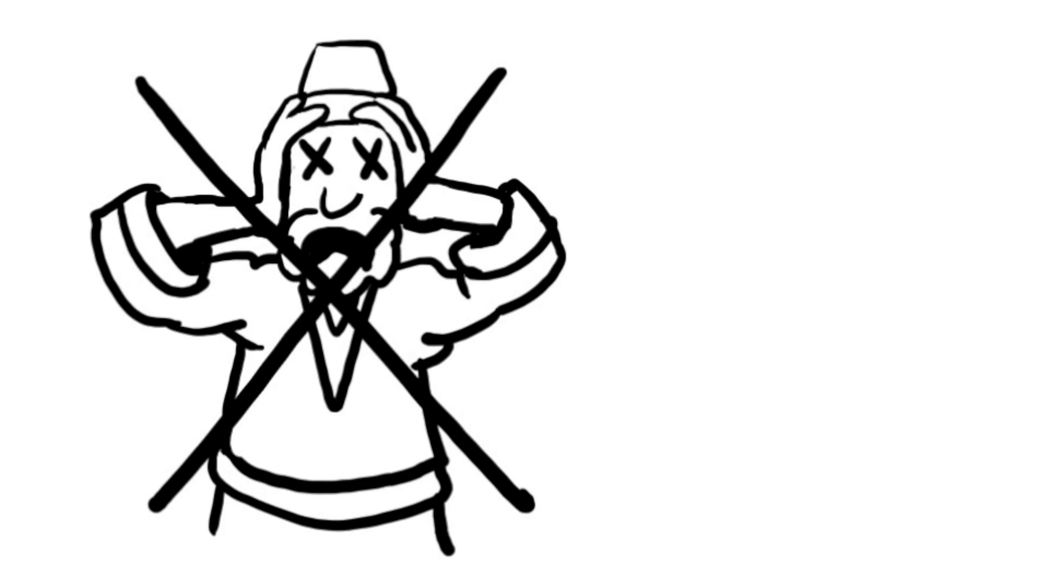
pyautogui.write('Bi')
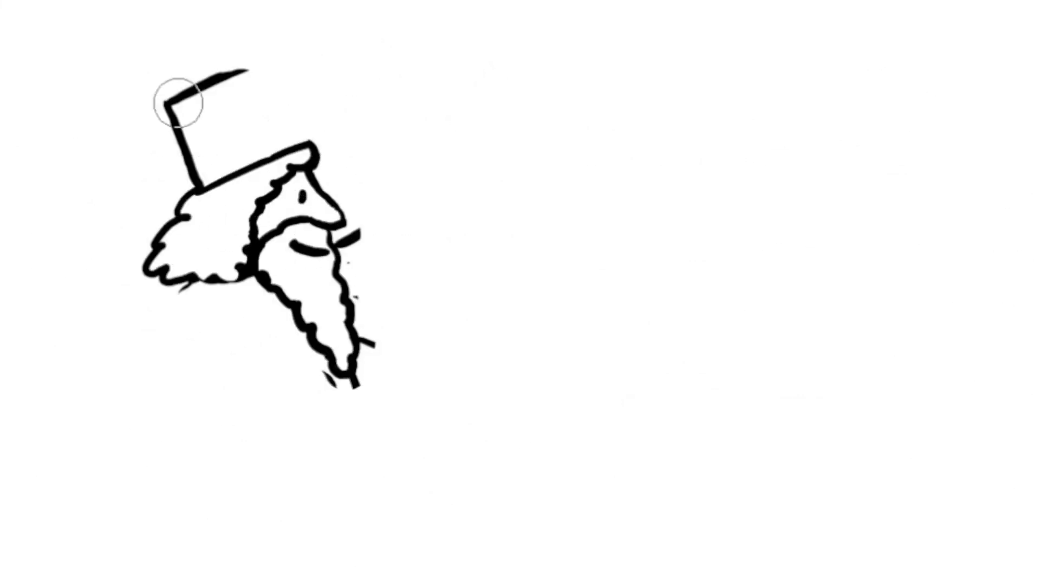
pyautogui.moveTo(740, 178)
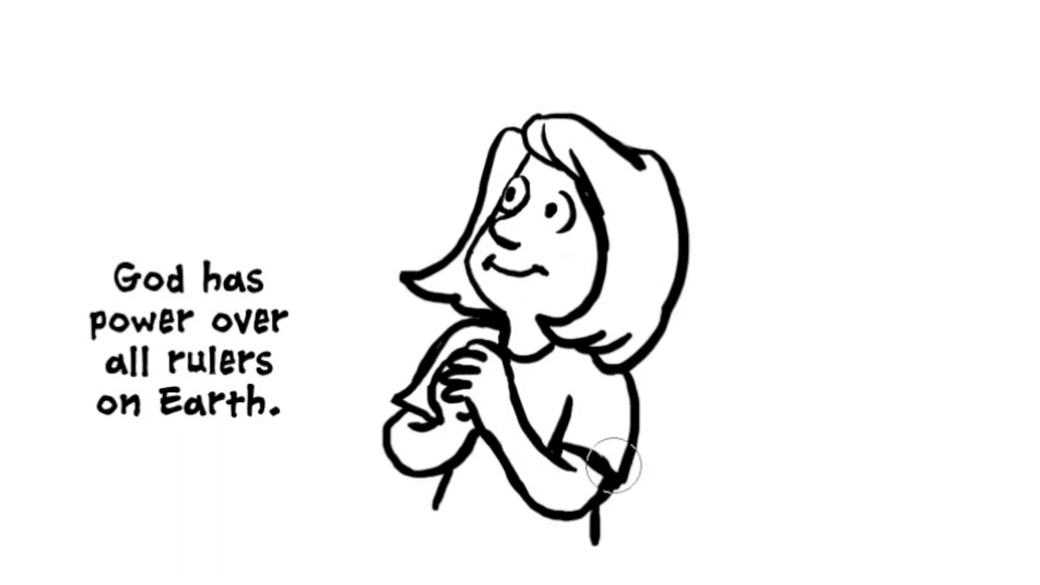
# Step: Caption the praying girl: 'God alo…' and 'His power is limitless… his ways are perfect.'
pyautogui.write('God alone is')
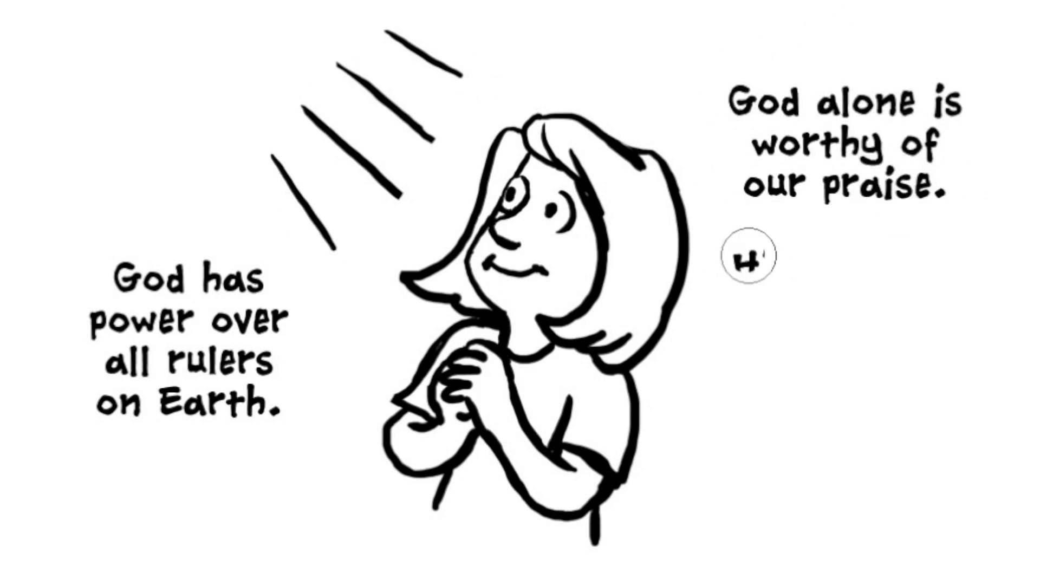
pyautogui.write('His power is limitless, and all h')
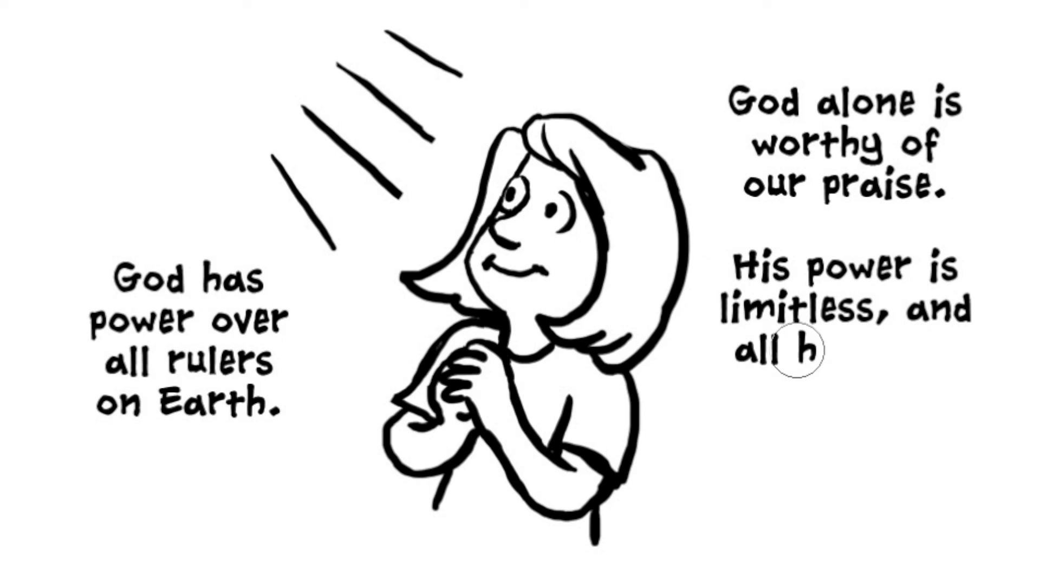
pyautogui.write('his ways are perfect.')
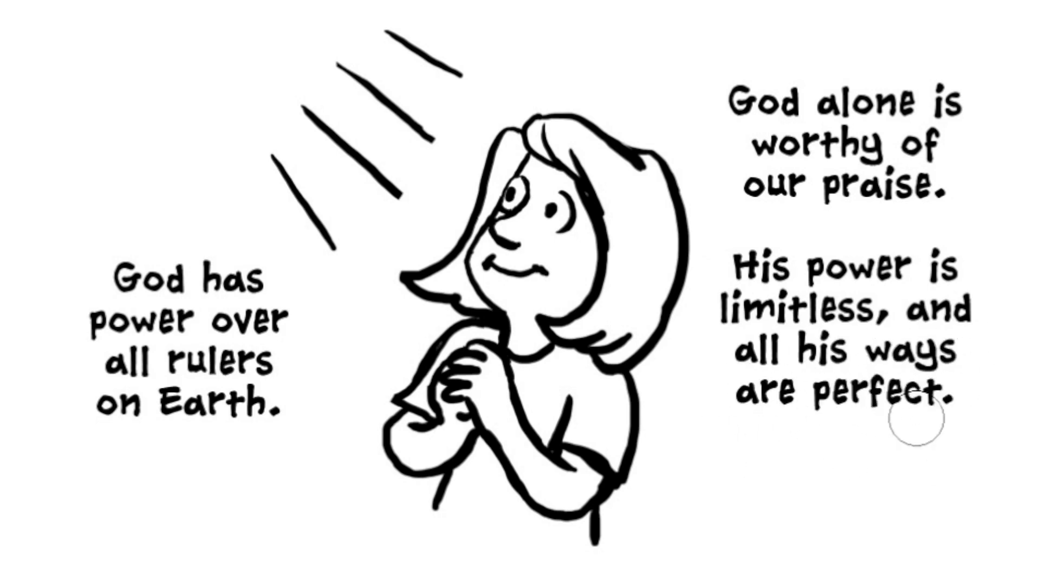